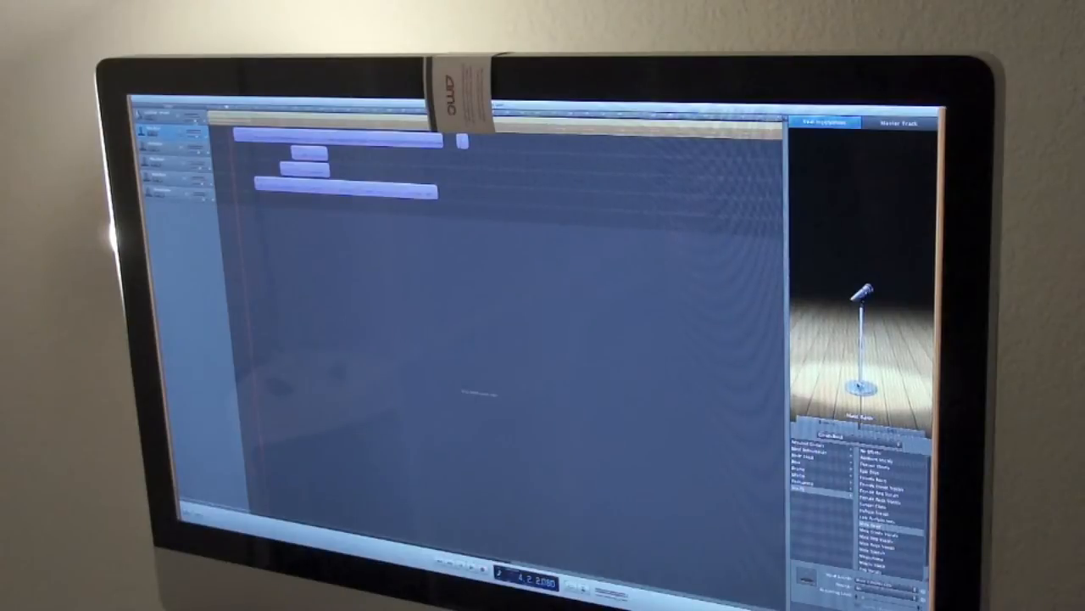
click(161, 136)
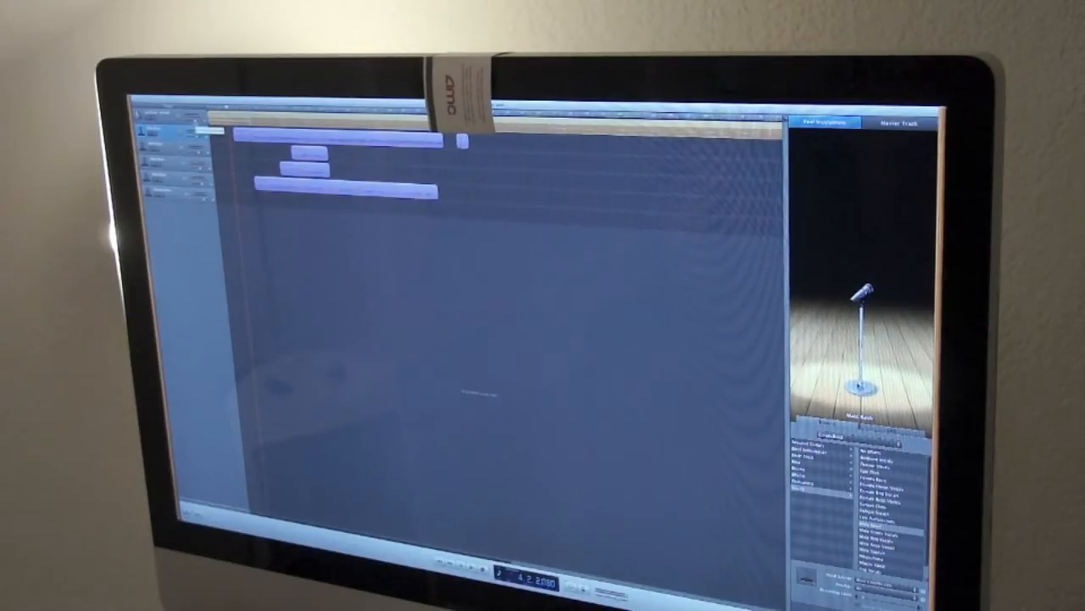